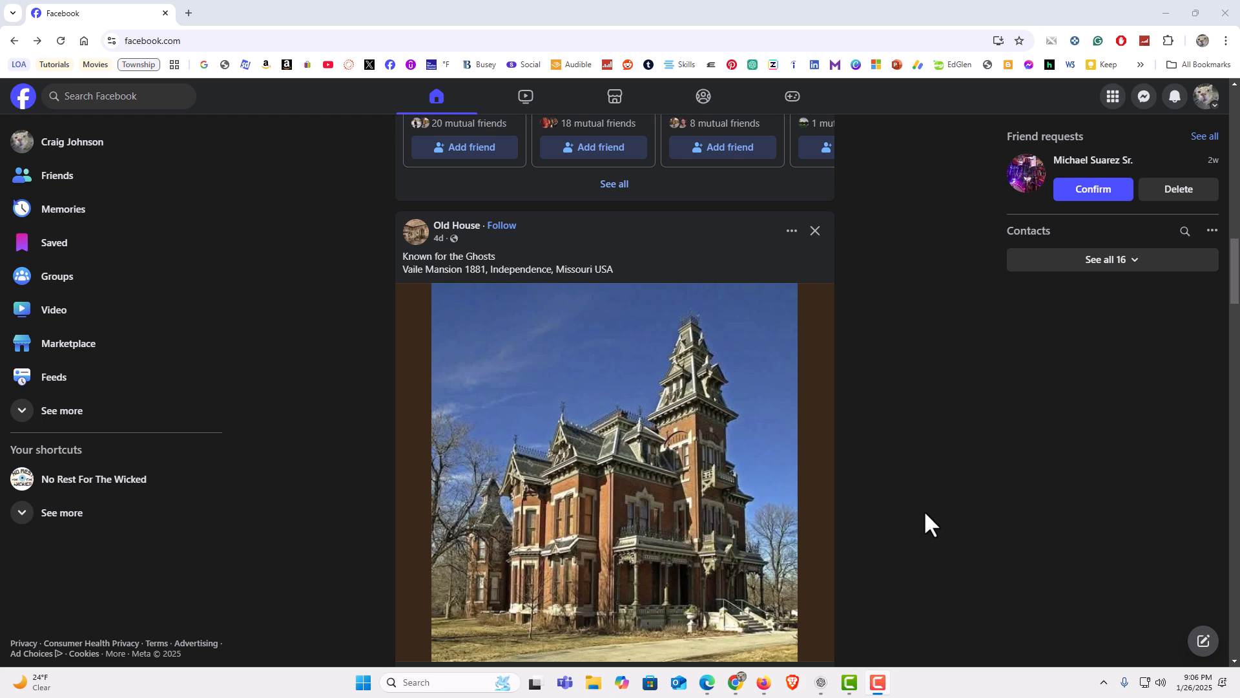
pyautogui.moveTo(931, 524)
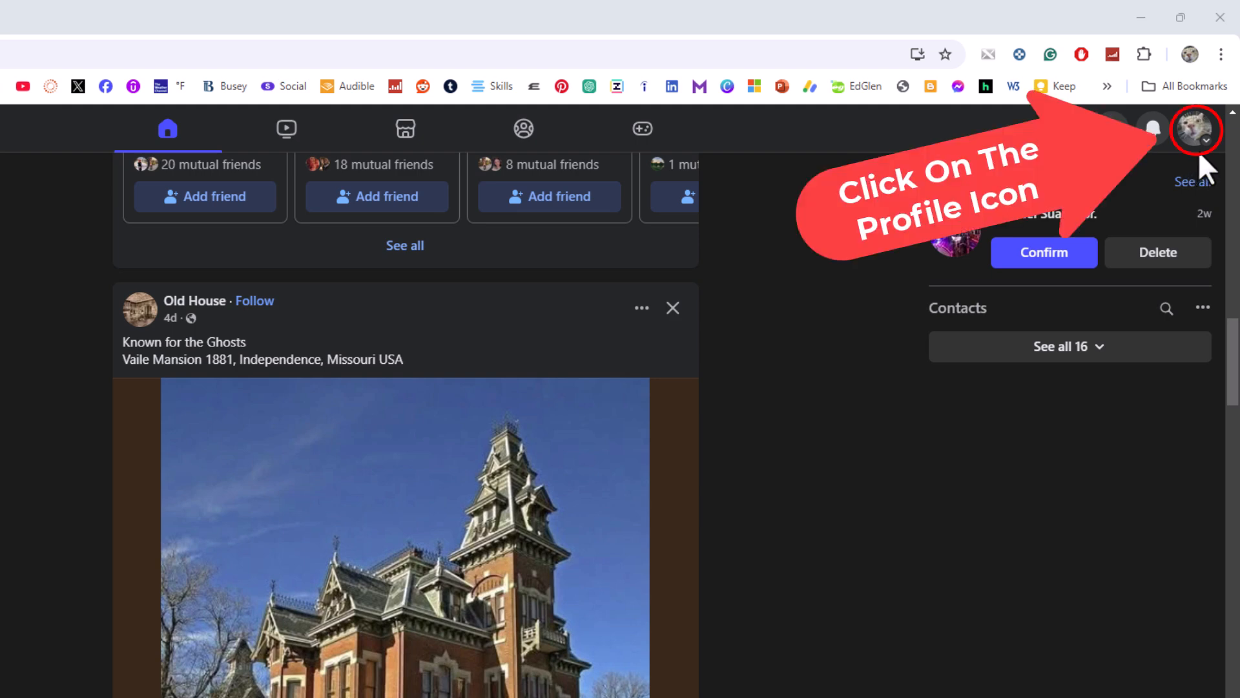
# Step: Reach the Settings & privacy submenu from the account menu at top right
pyautogui.click(1194, 129)
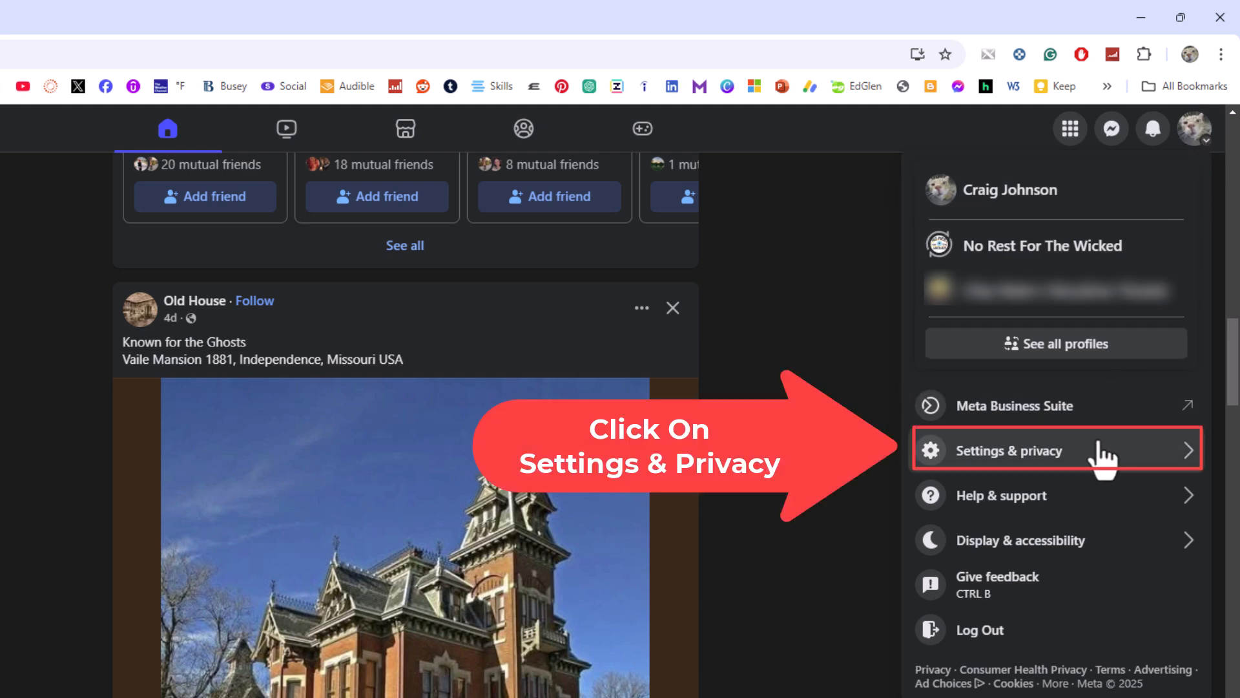
pyautogui.click(1010, 450)
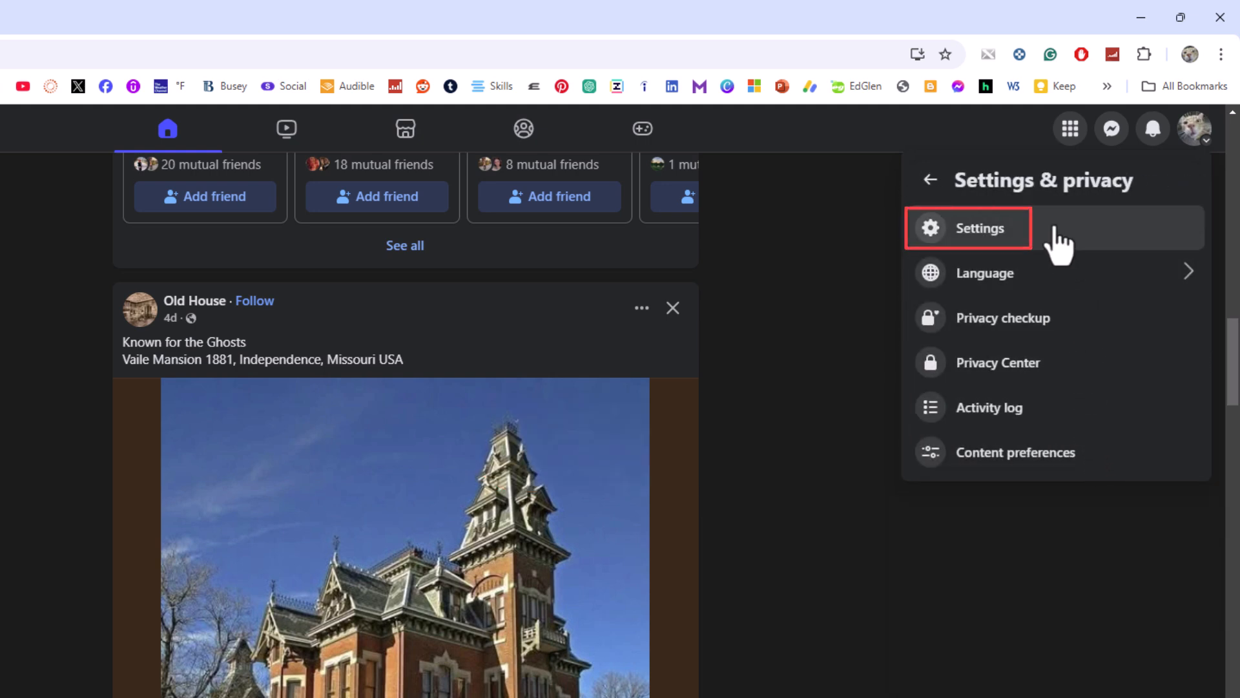
pyautogui.click(979, 228)
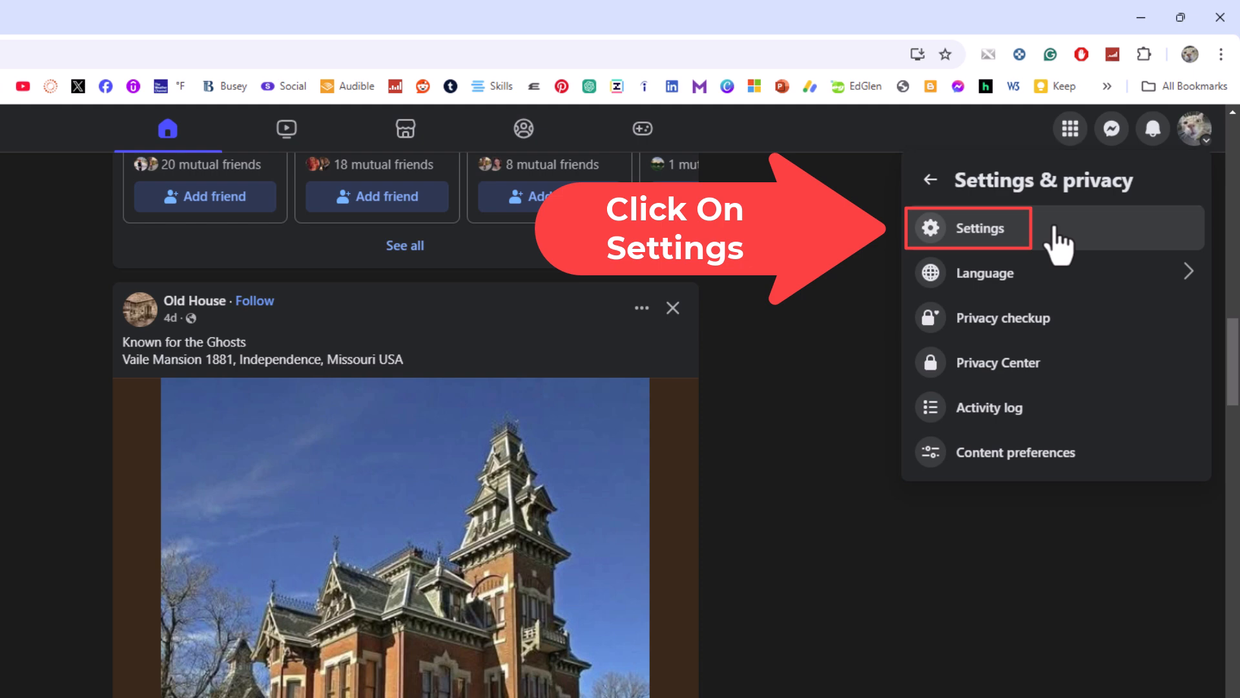
# Step: Go to Off-Facebook activity under Your information in the full Settings page
pyautogui.click(979, 228)
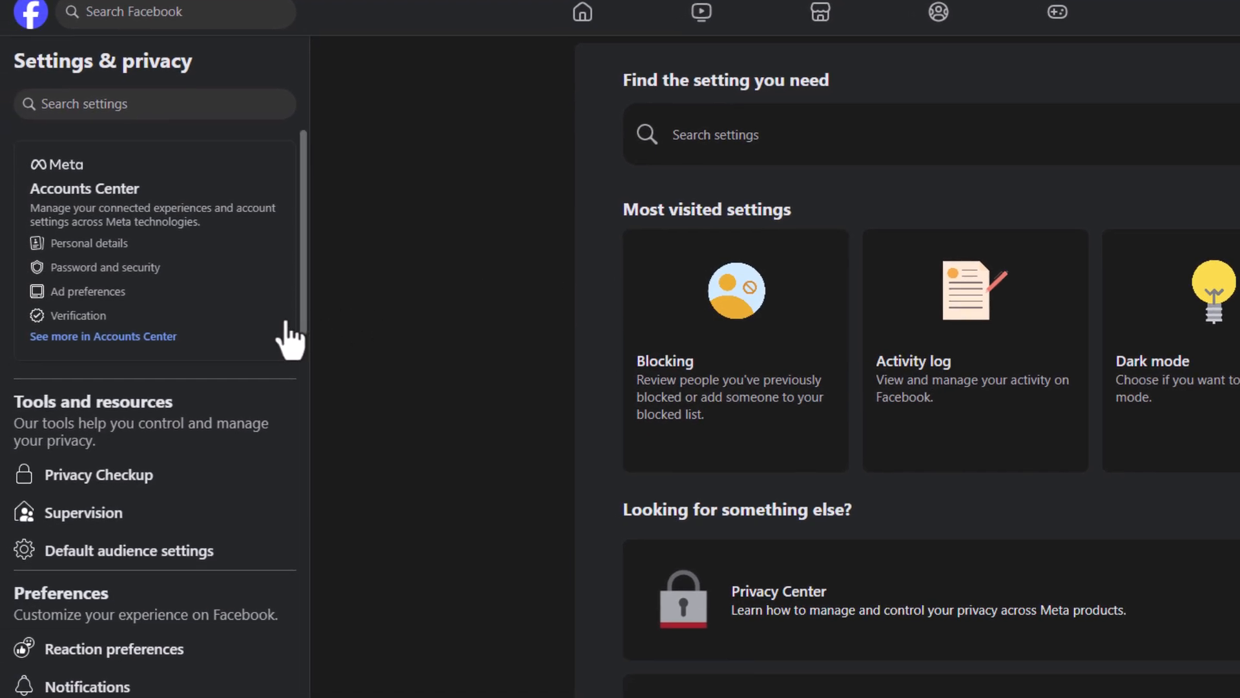
pyautogui.scroll(-3)
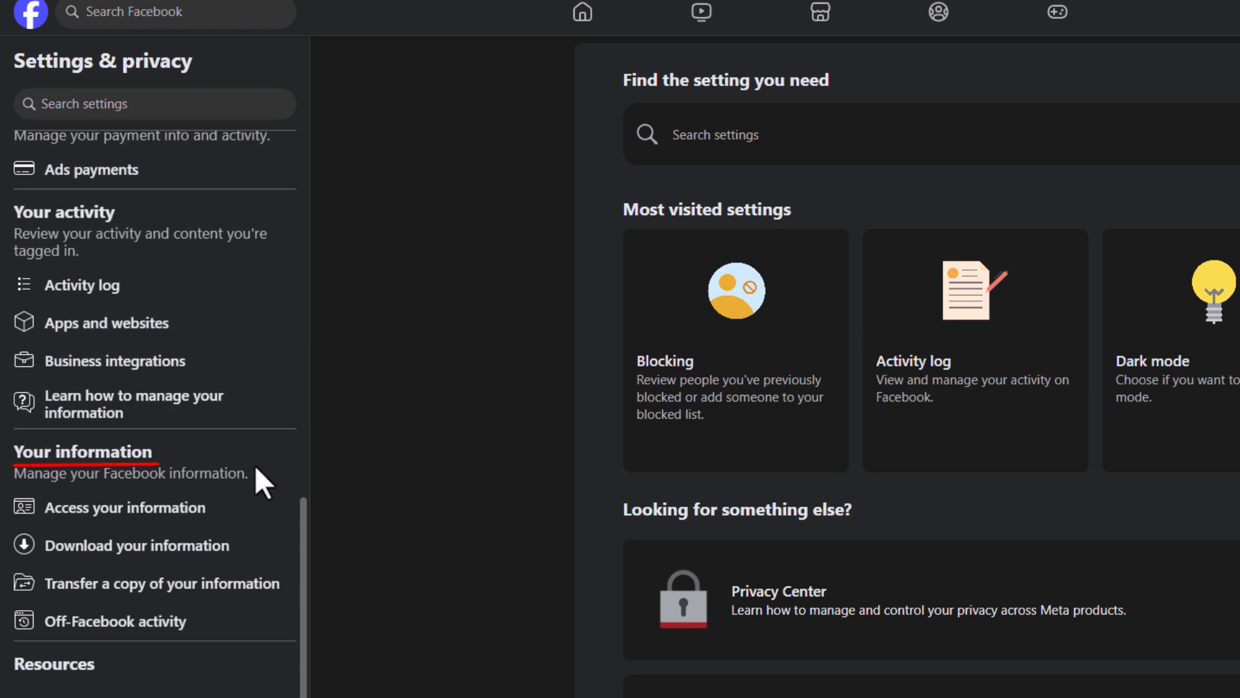
pyautogui.moveTo(158, 582)
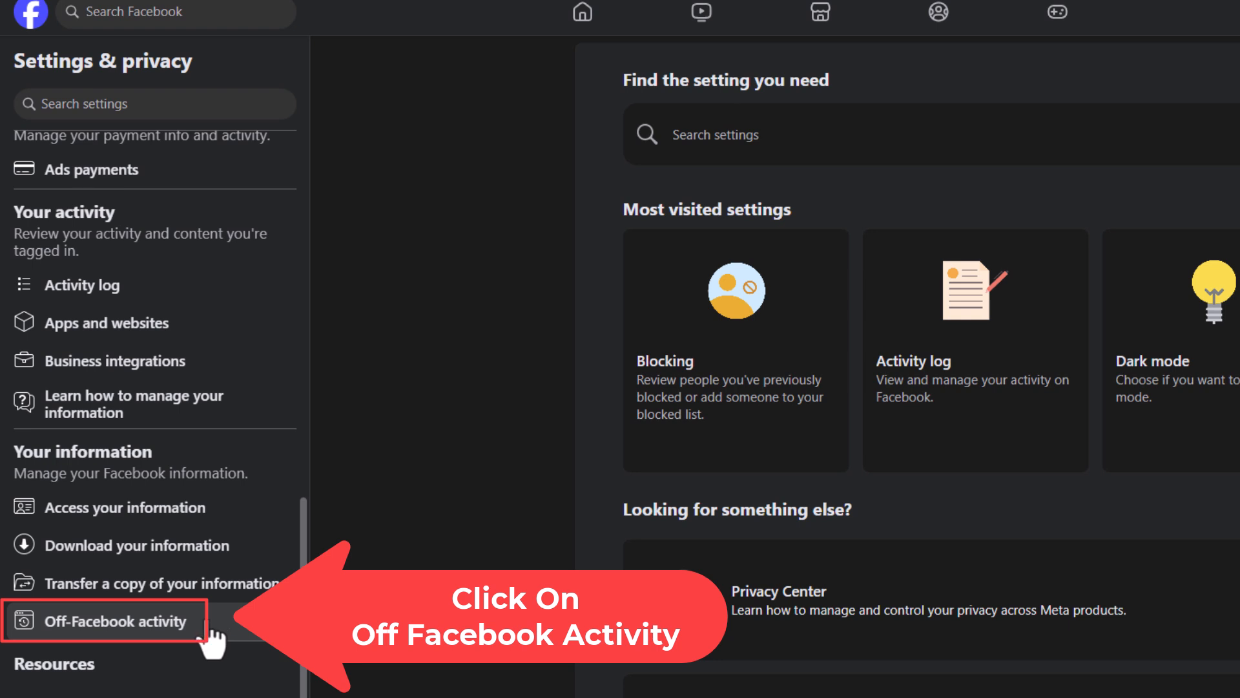
pyautogui.click(118, 621)
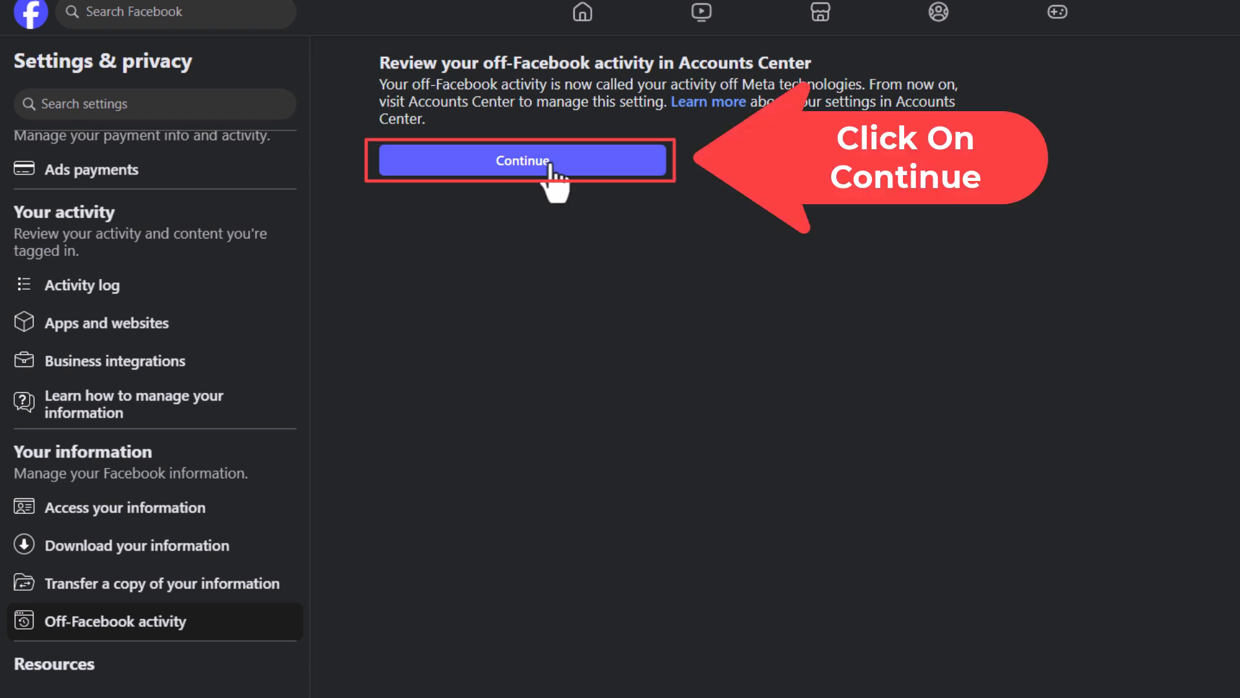
# Step: Continue from the notice into Accounts Center's activity off Meta technologies panel
pyautogui.click(521, 160)
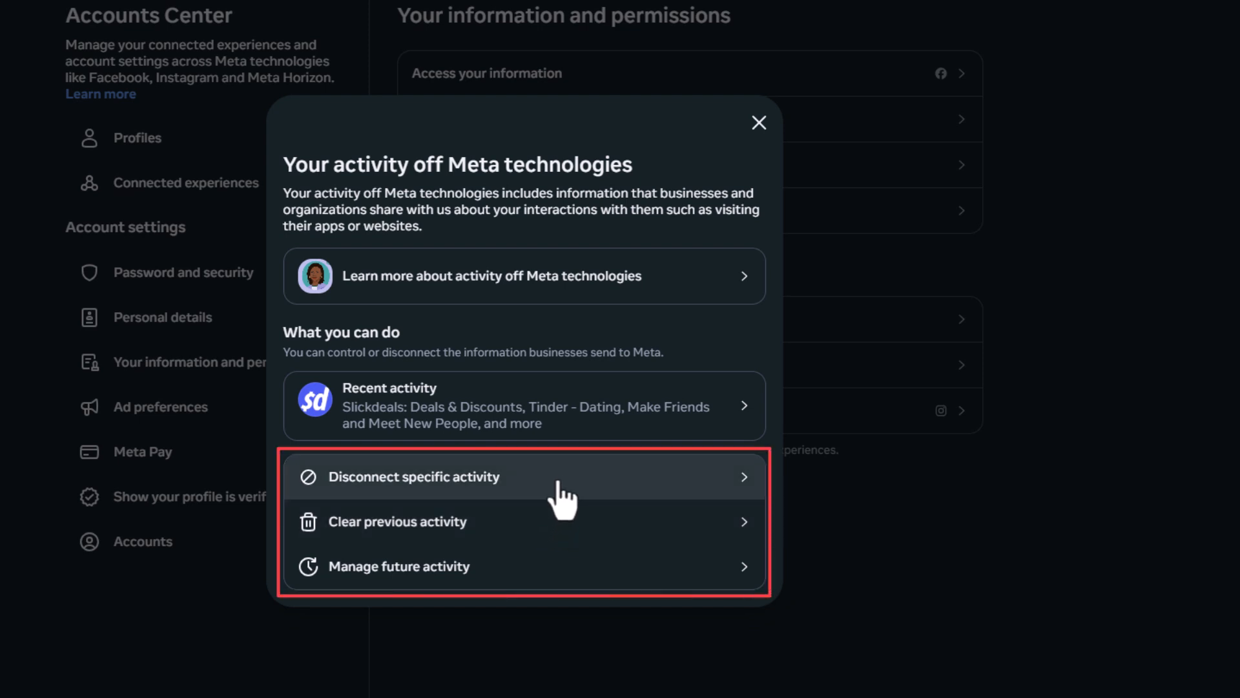
pyautogui.moveTo(549, 528)
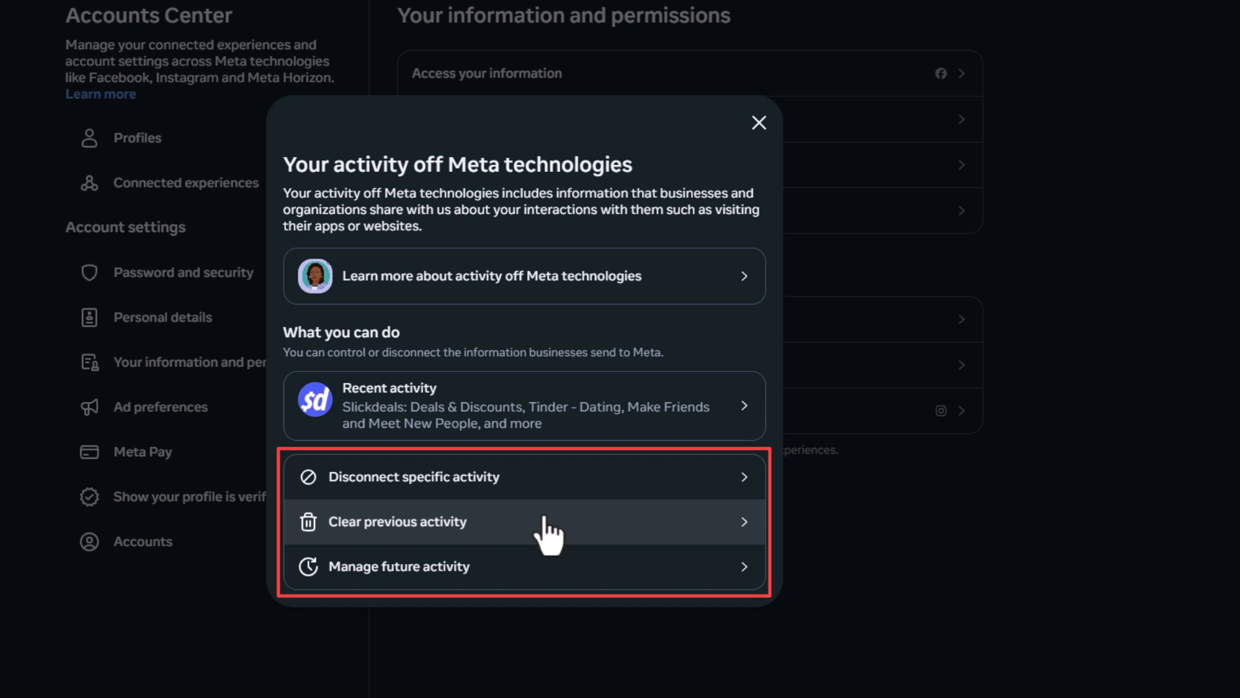
pyautogui.moveTo(538, 565)
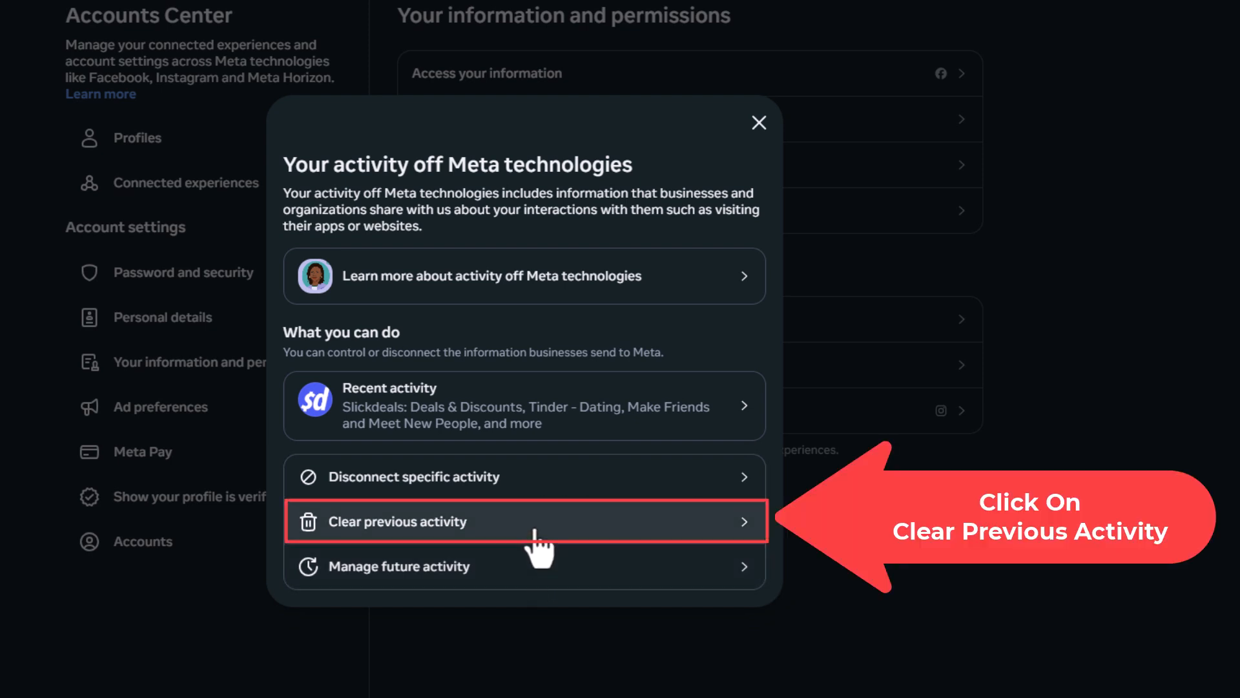
# Step: Clear all previous off-Meta activity, confirming the deletion for both linked accounts
pyautogui.click(522, 520)
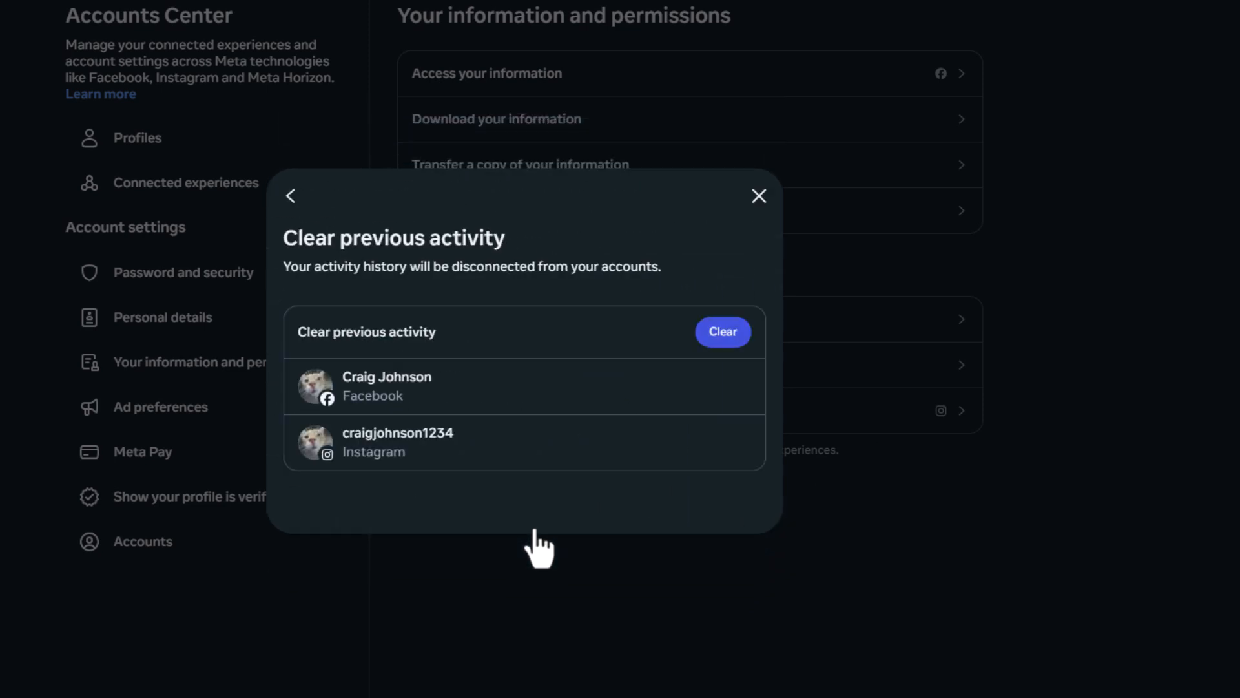
pyautogui.moveTo(682, 388)
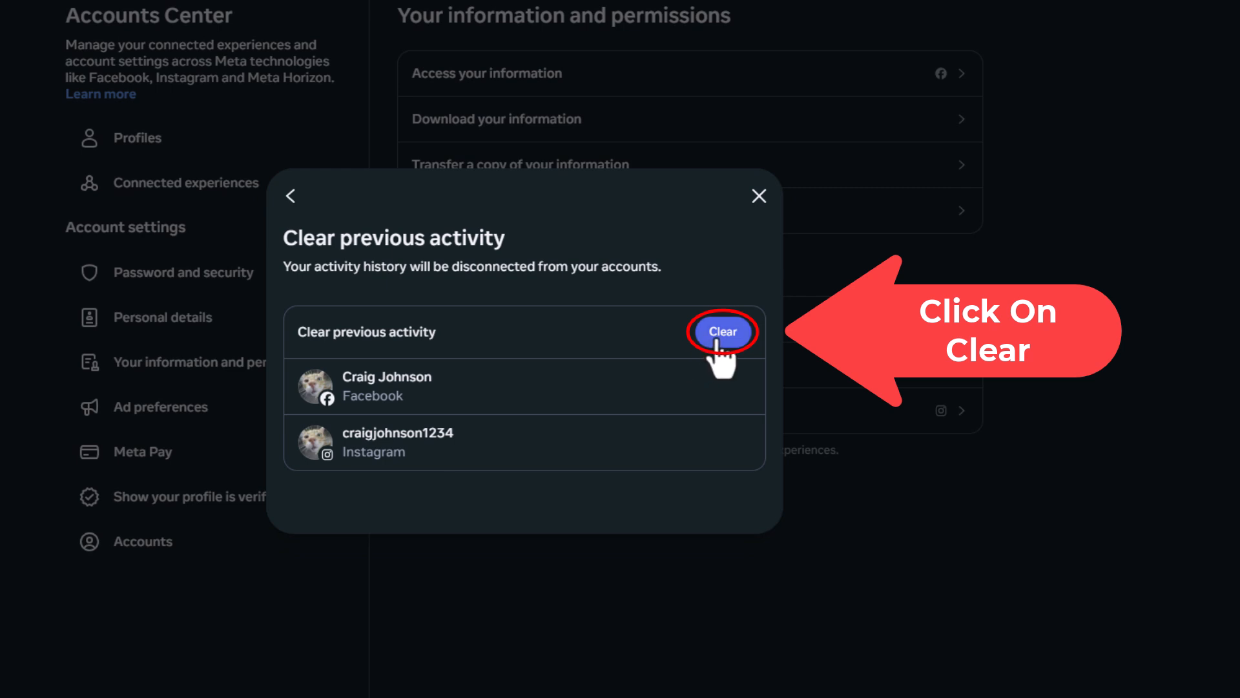
pyautogui.click(721, 332)
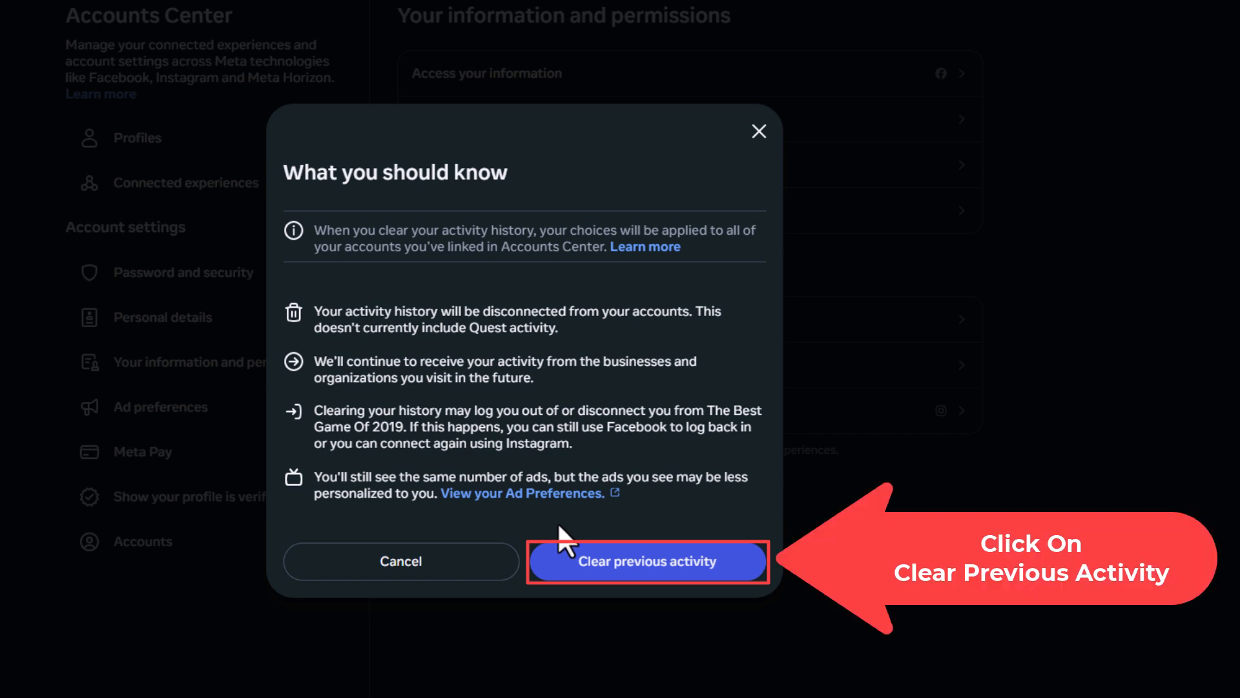
pyautogui.click(646, 561)
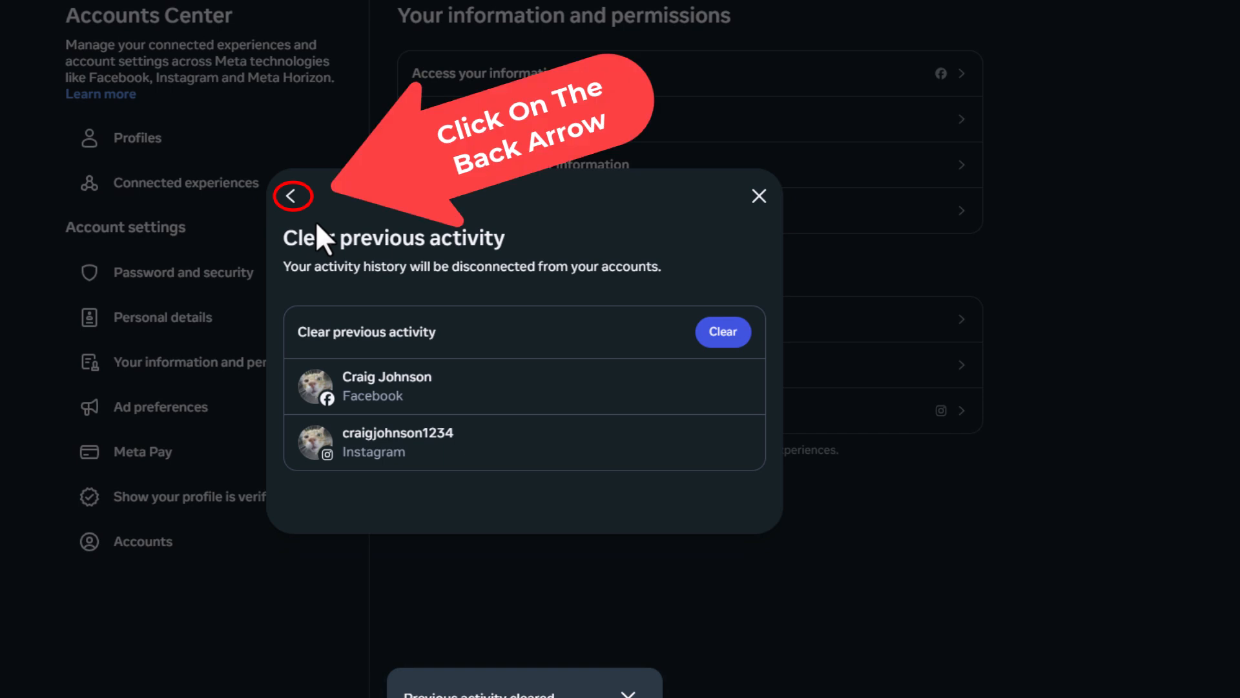
# Step: Return to the overview and reach Manage future activity, still set to connected
pyautogui.click(293, 197)
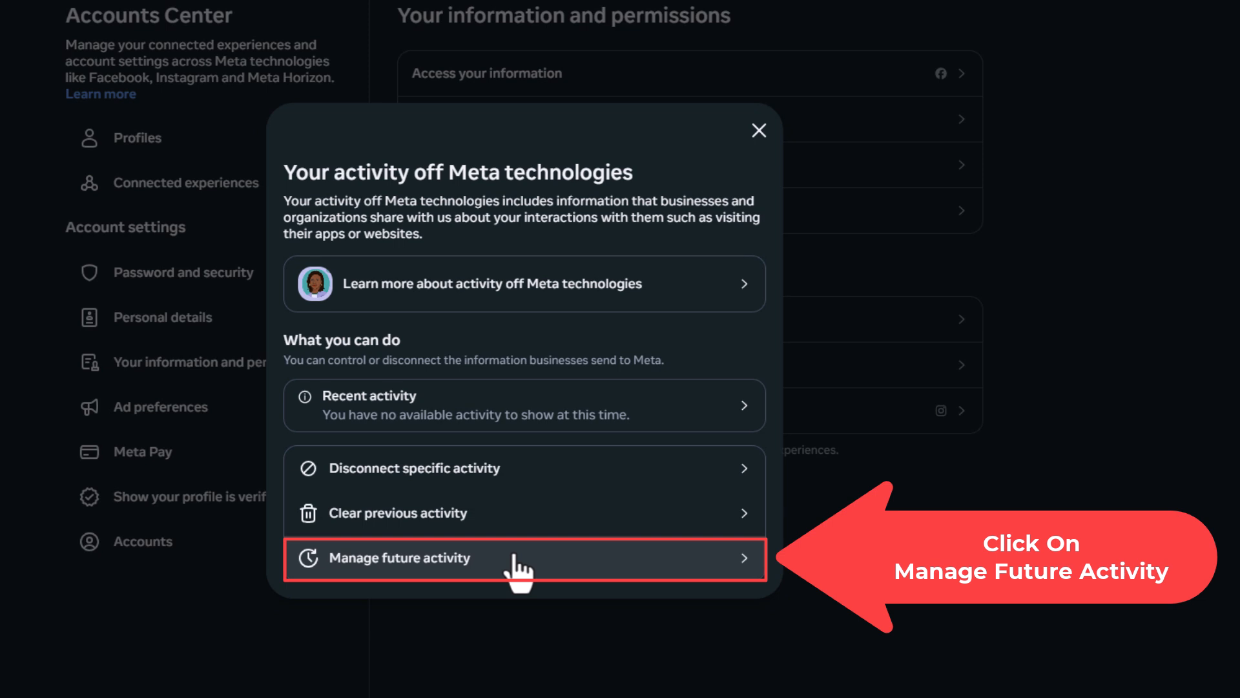
pyautogui.click(399, 557)
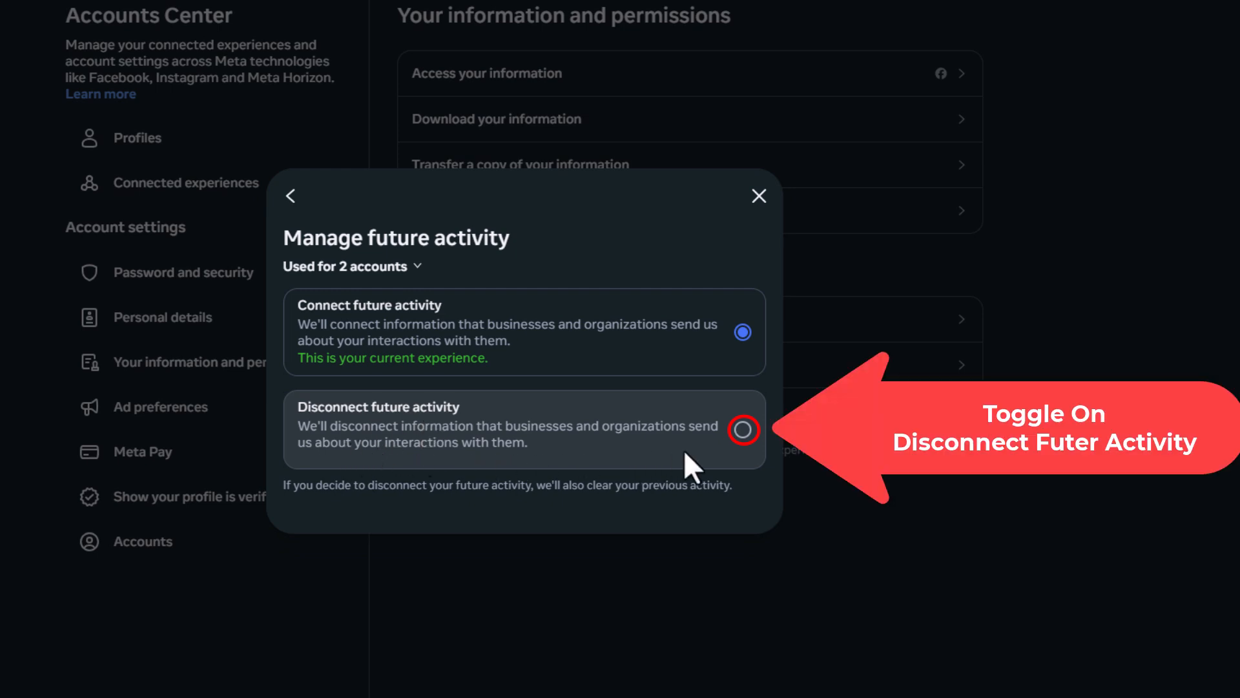
# Step: Disconnect future off-Meta activity and confirm, so the overview reports it turned off
pyautogui.click(742, 429)
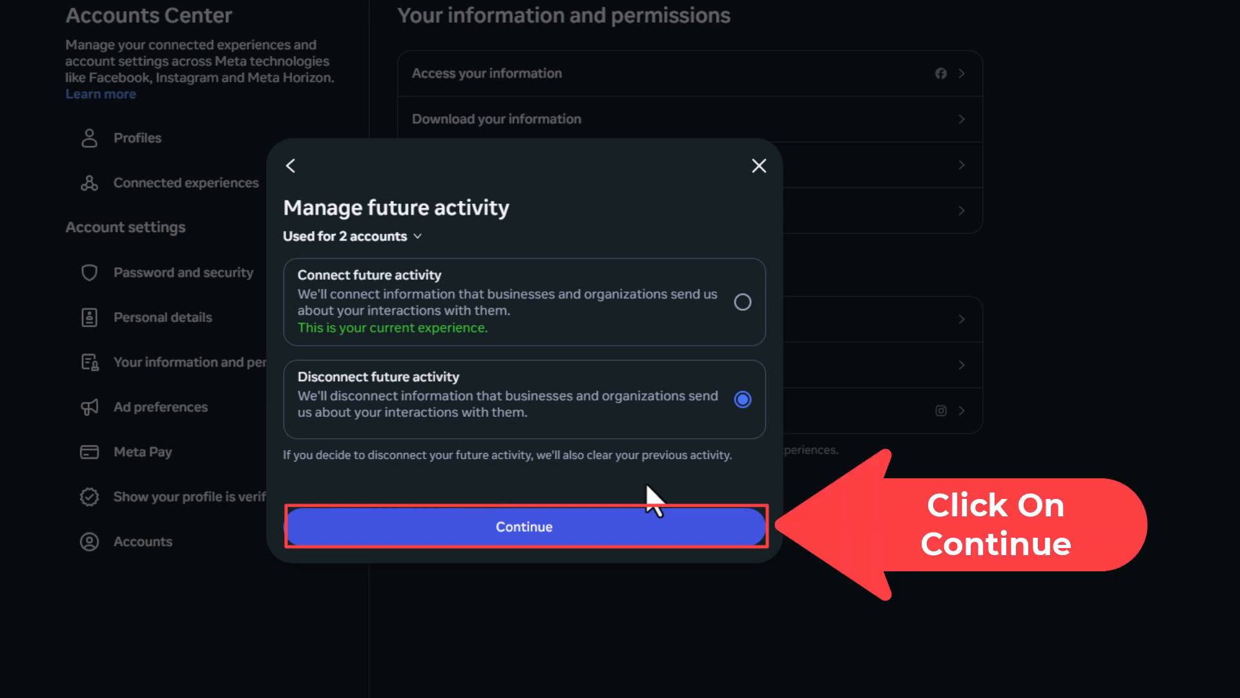
pyautogui.click(523, 526)
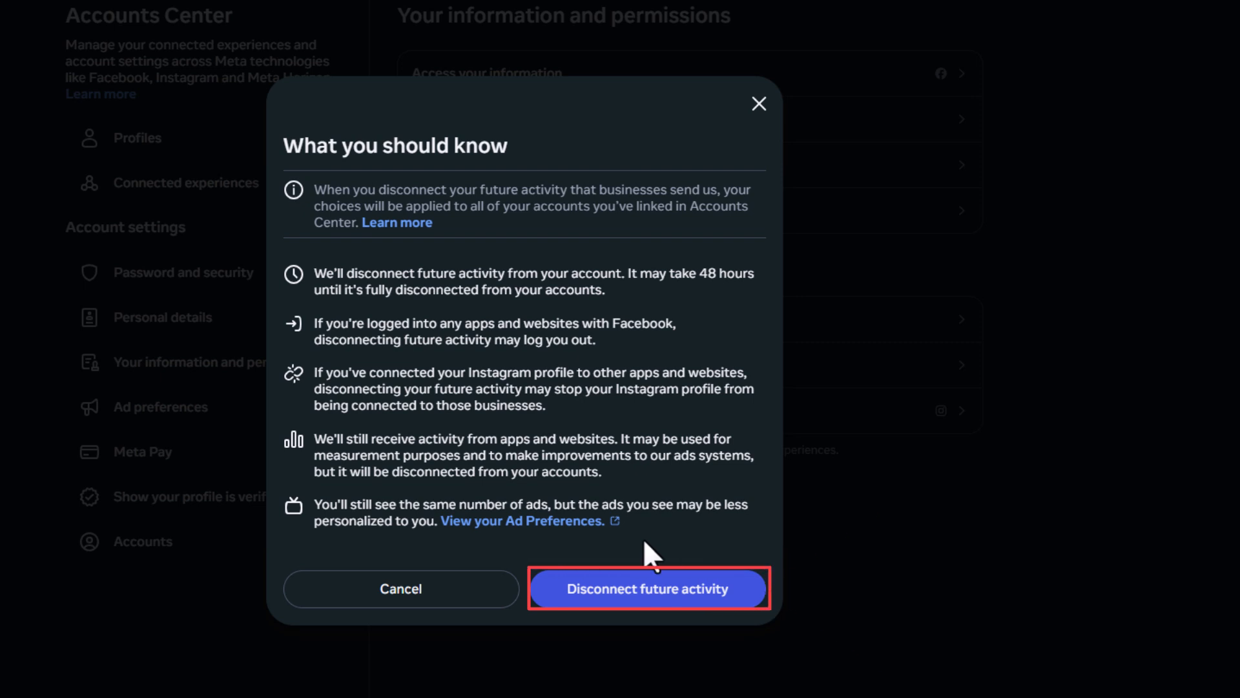
pyautogui.click(647, 589)
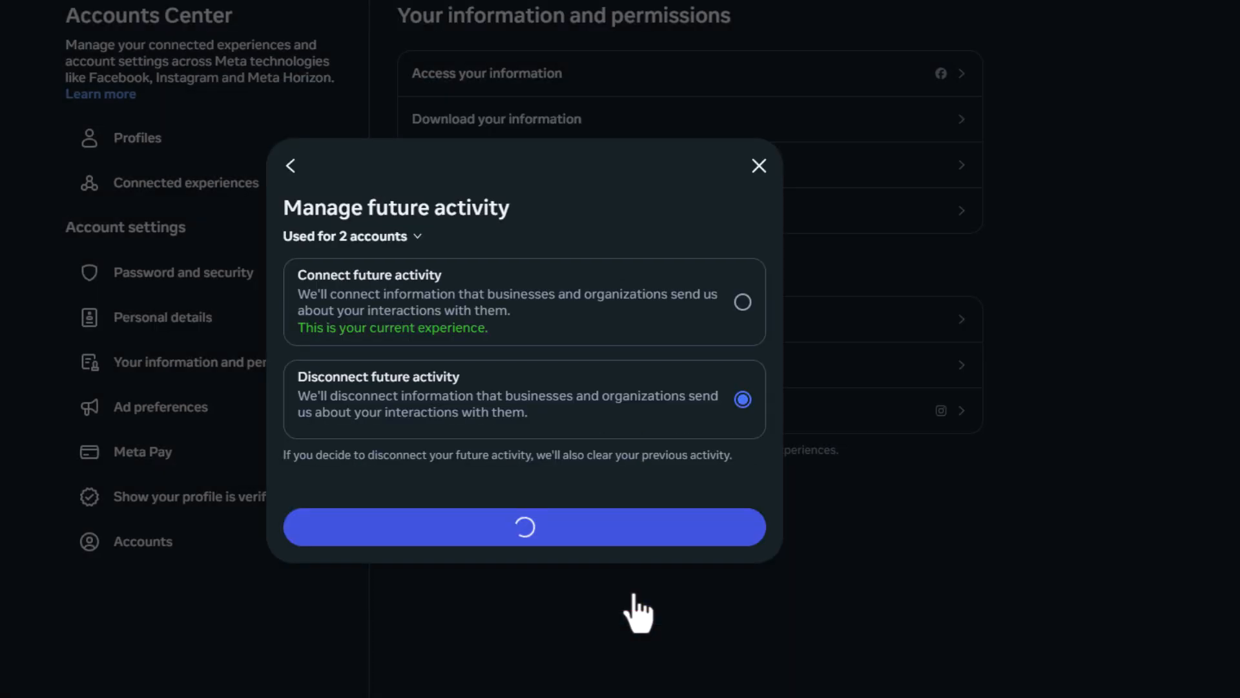
pyautogui.click(523, 527)
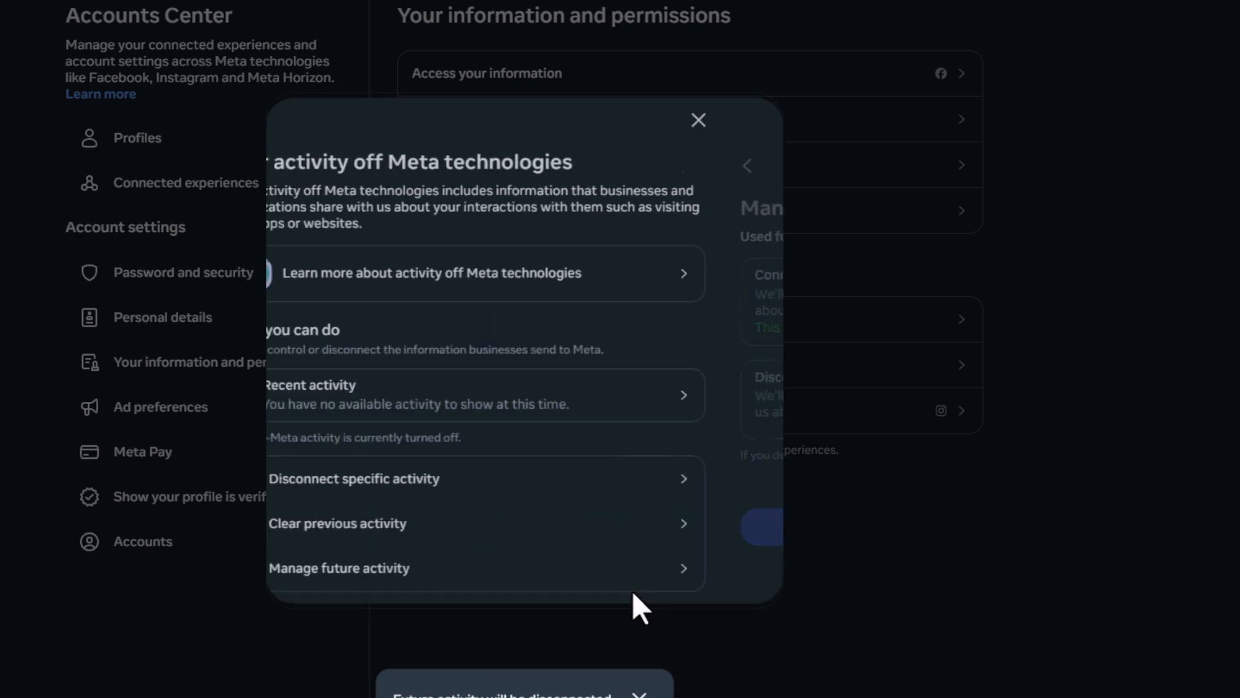